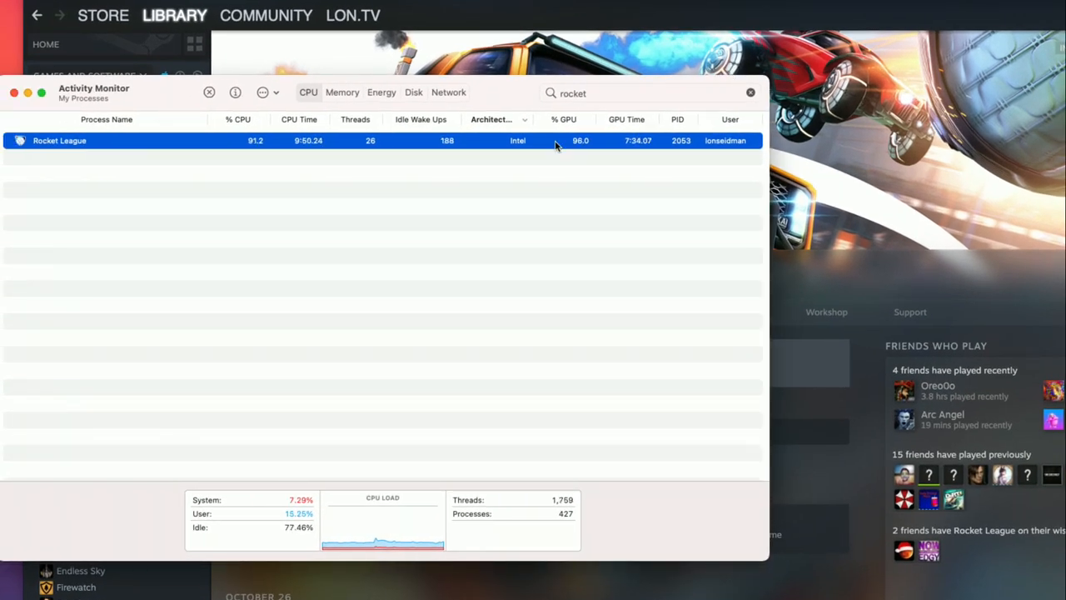
{"action": "mouse_move", "coordinate": [495, 167]}
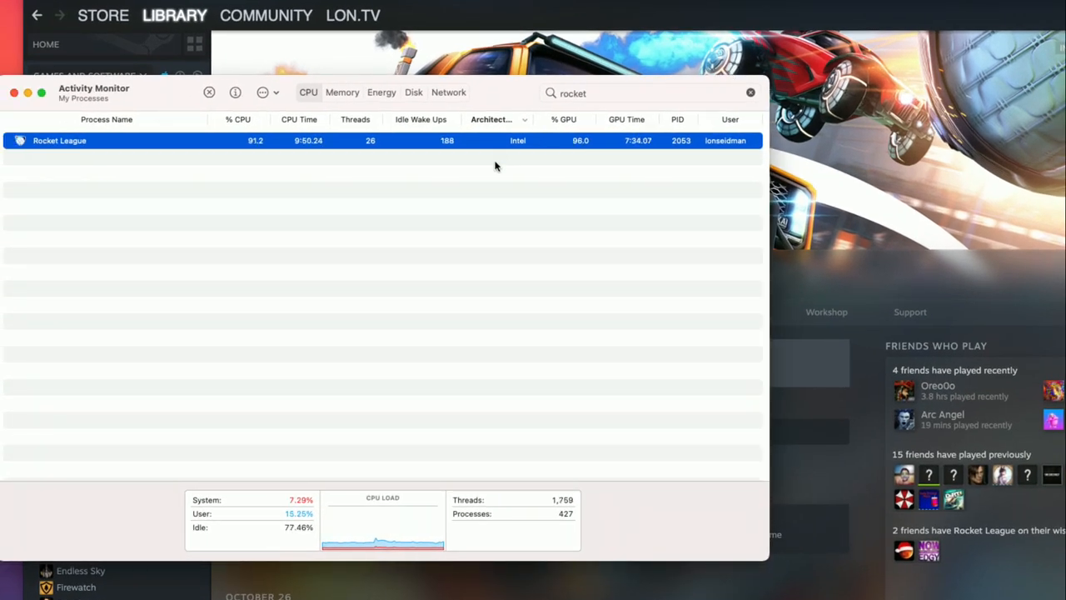